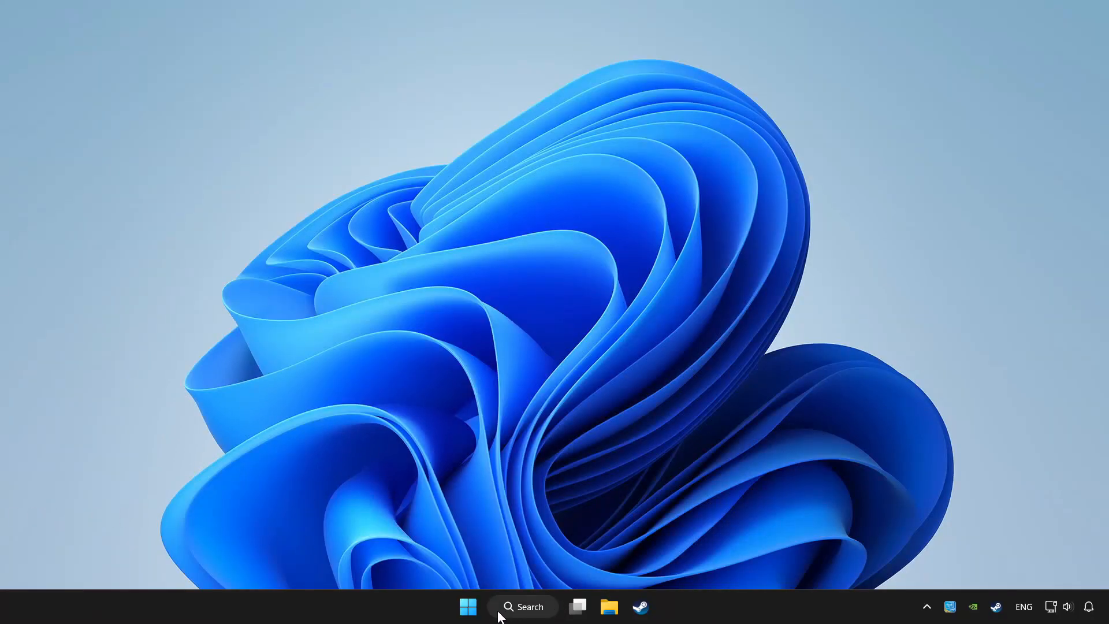
# Launch Device Manager from Windows Search and expand Xbox 360 Peripherals
pyautogui.click(523, 606)
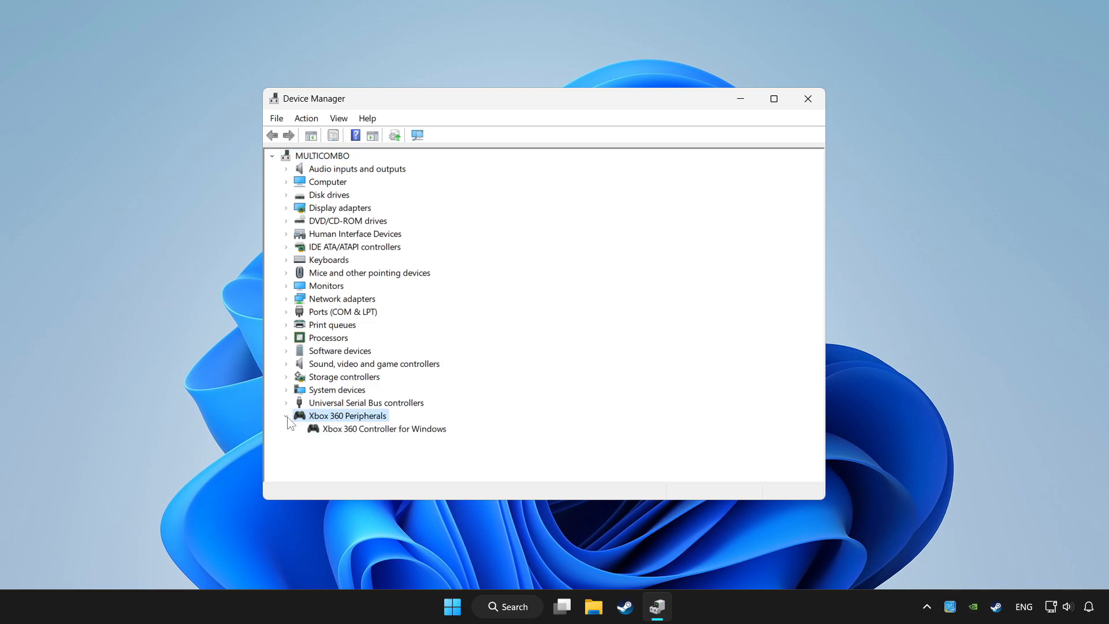
# Run an automatic driver search for the Xbox 360 Controller, confirming the best driver is installed
pyautogui.click(384, 428)
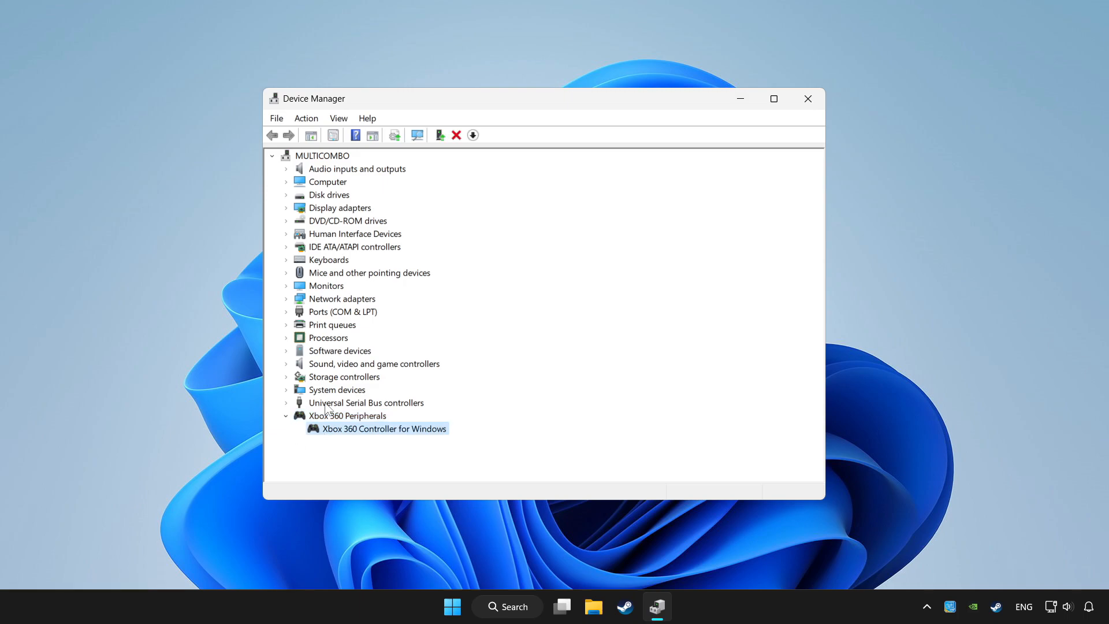
pyautogui.rightClick(384, 429)
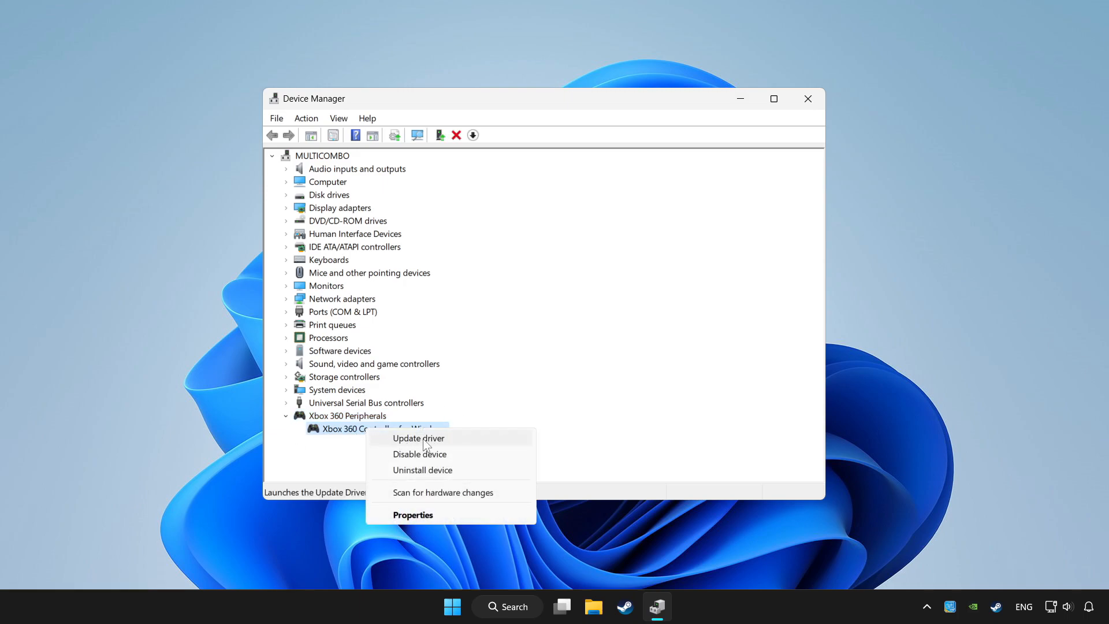
pyautogui.click(419, 437)
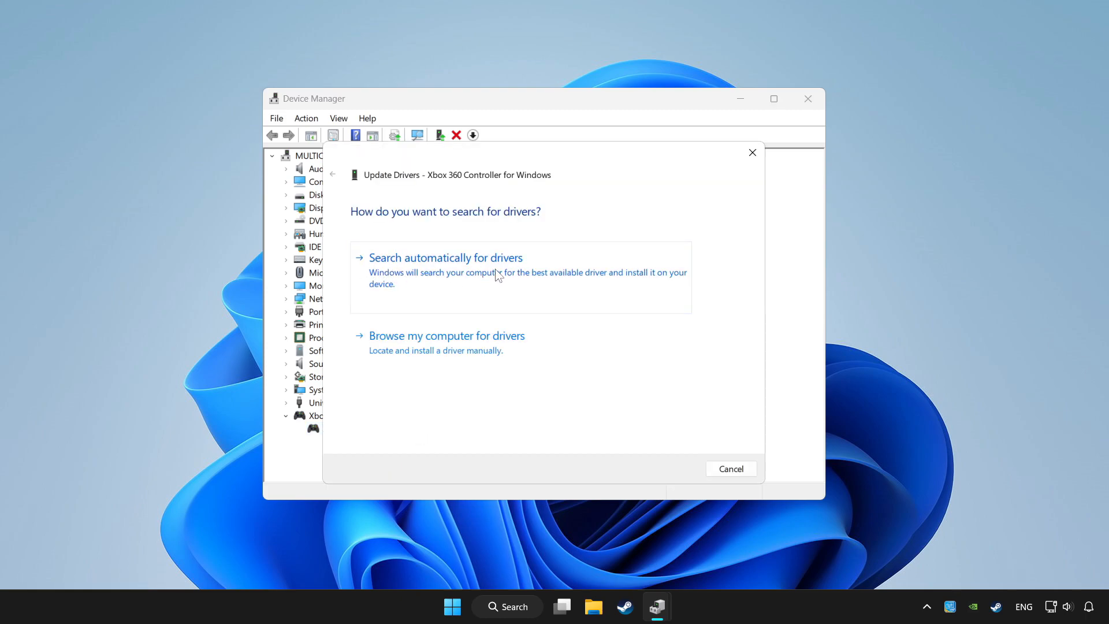
pyautogui.click(445, 257)
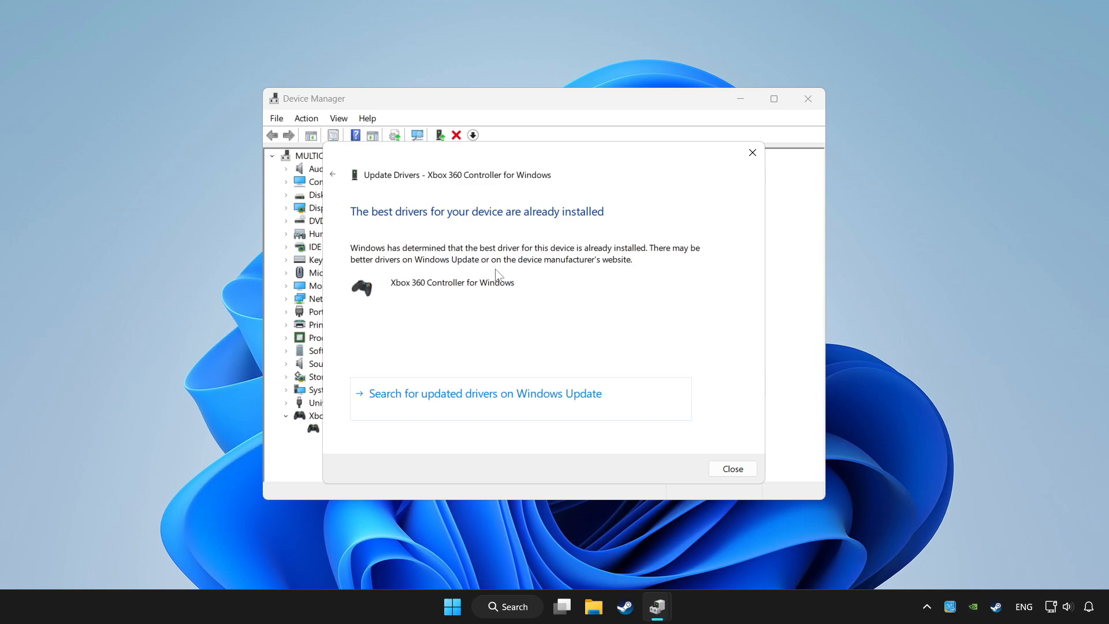
pyautogui.moveTo(733, 469)
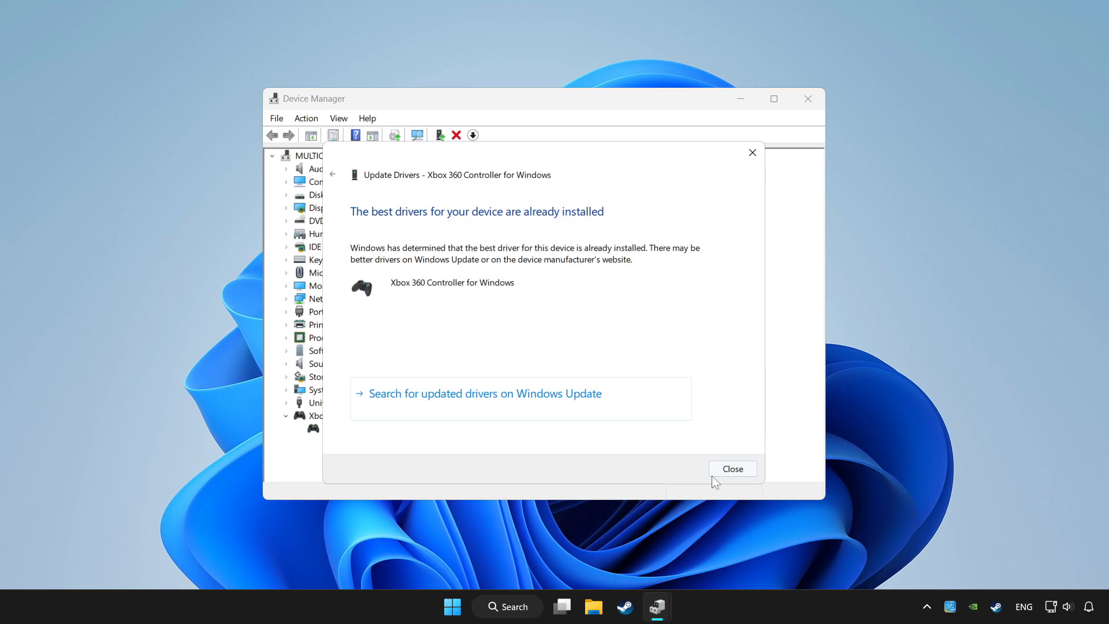
pyautogui.click(731, 468)
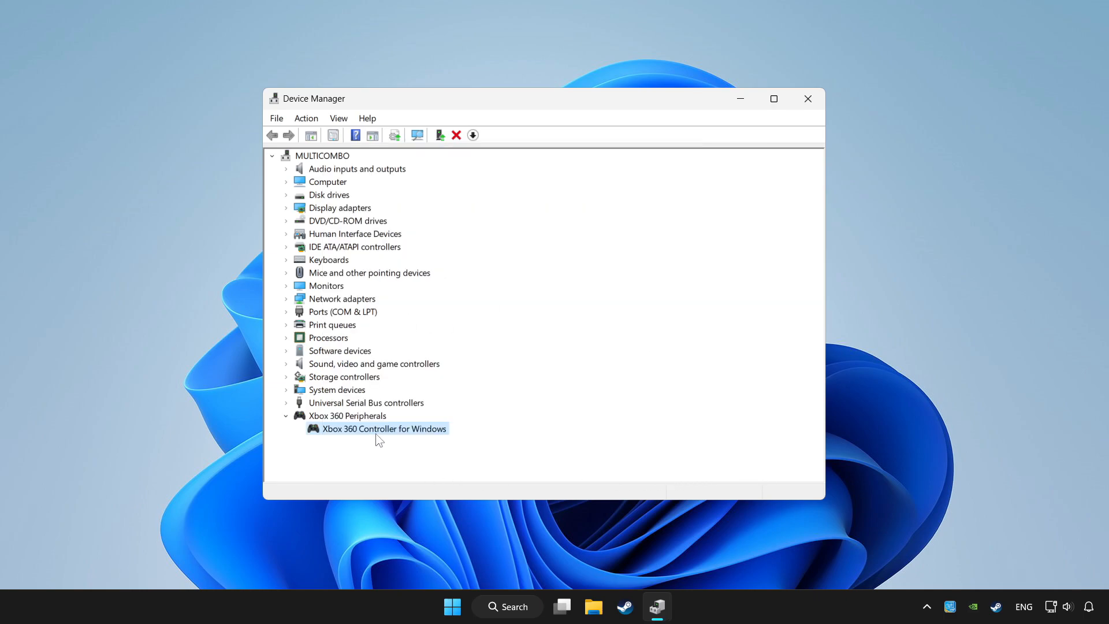
# Disable the Xbox 360 Controller for Windows and confirm with Yes
pyautogui.rightClick(384, 428)
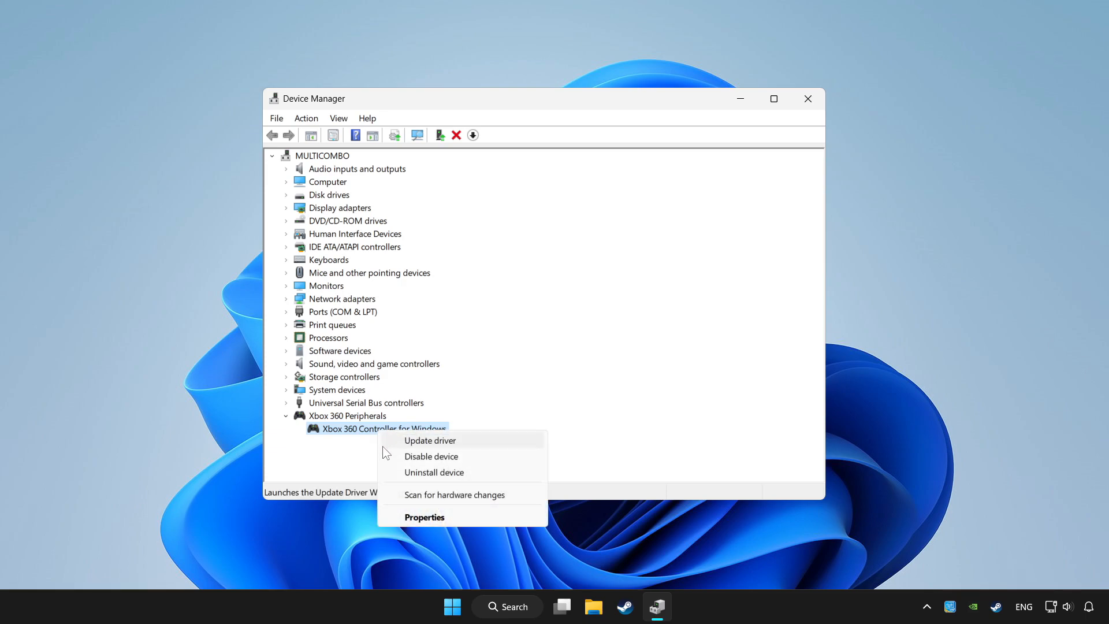
pyautogui.moveTo(431, 457)
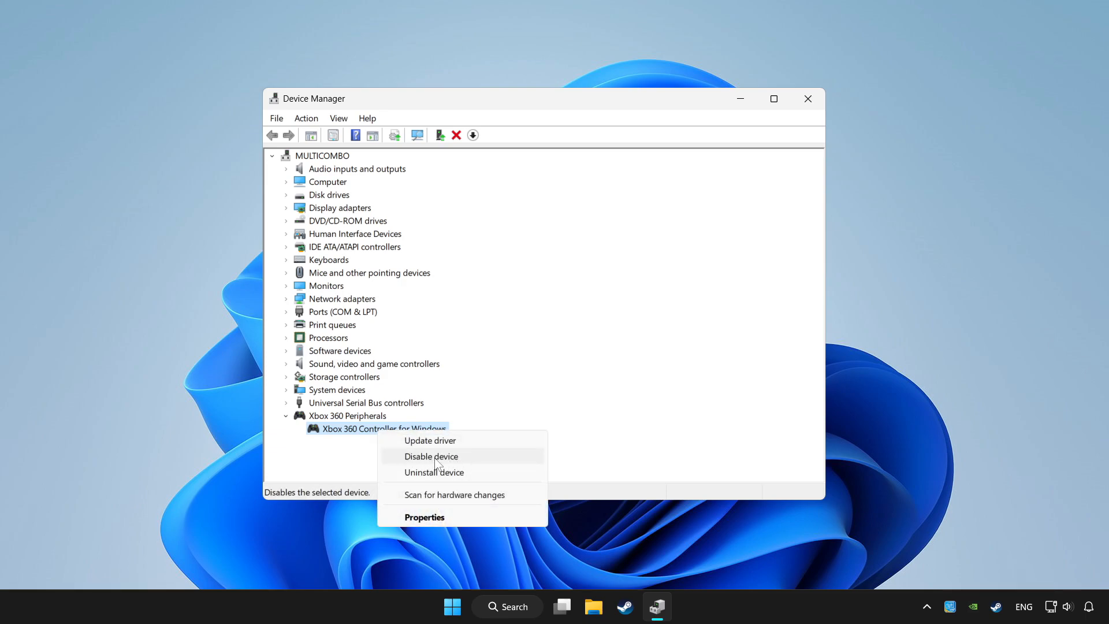
pyautogui.click(430, 456)
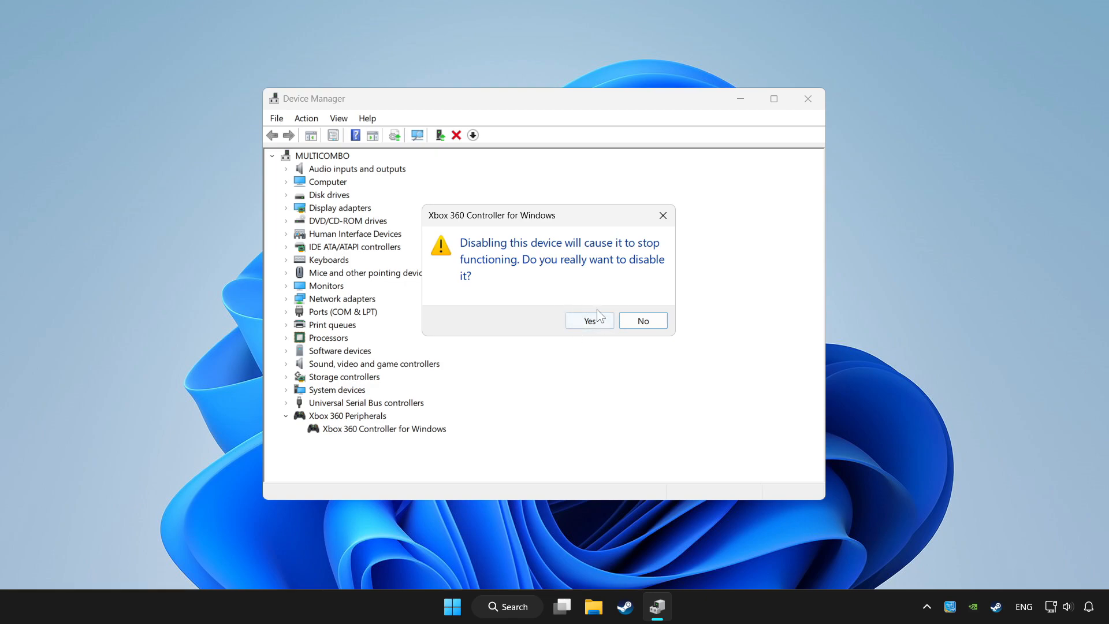
pyautogui.click(588, 320)
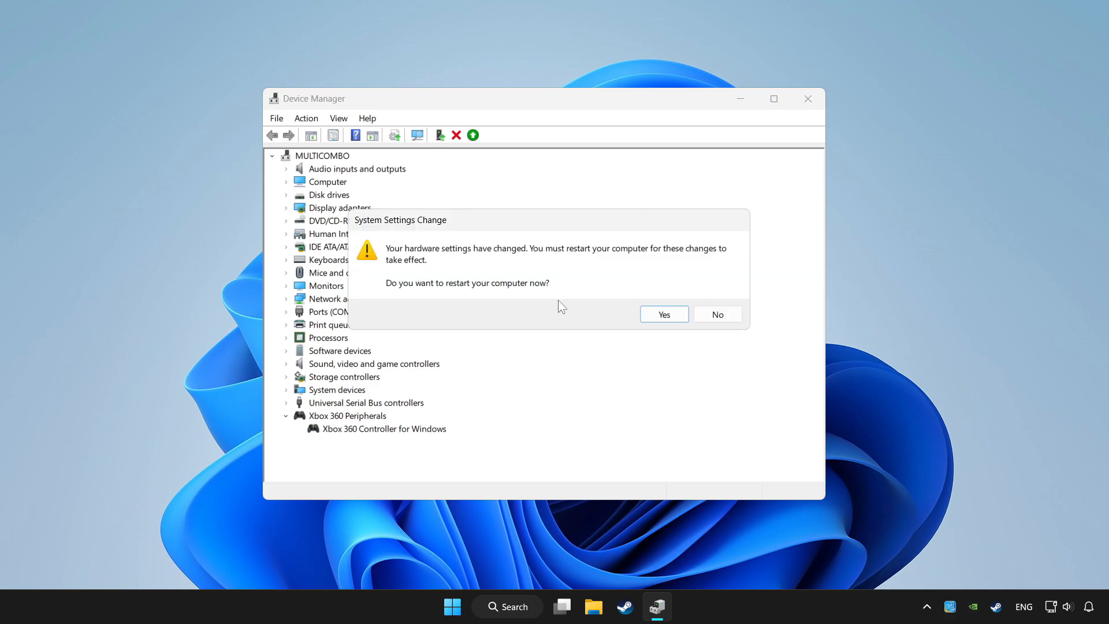
pyautogui.moveTo(663, 314)
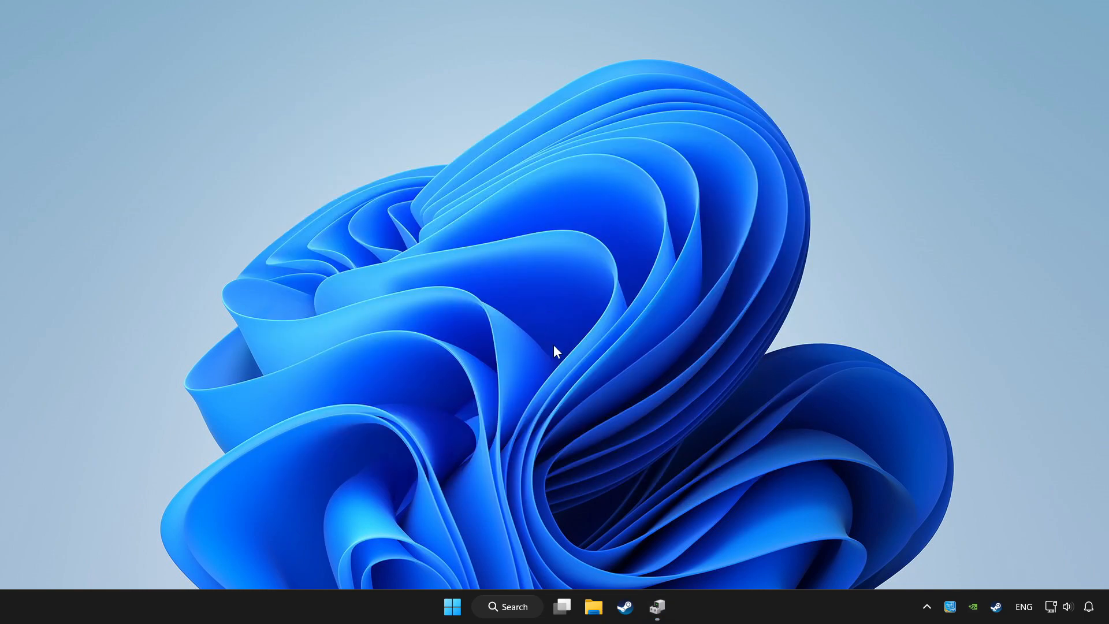
# Re-enable the Xbox 360 Controller for Windows, then close Device Manager
pyautogui.click(656, 606)
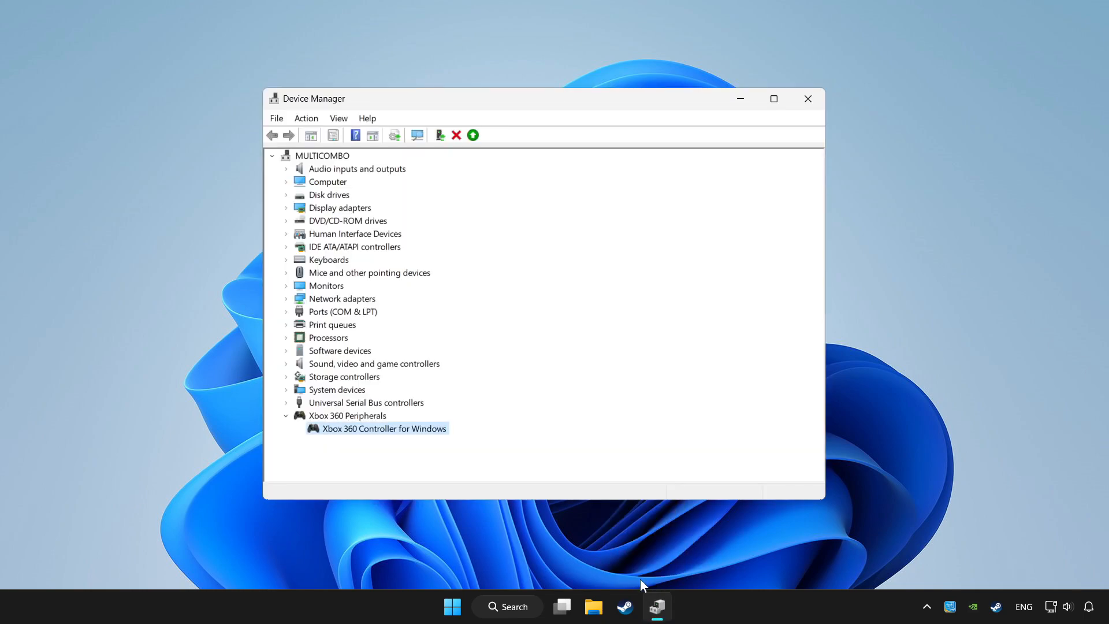
pyautogui.rightClick(384, 427)
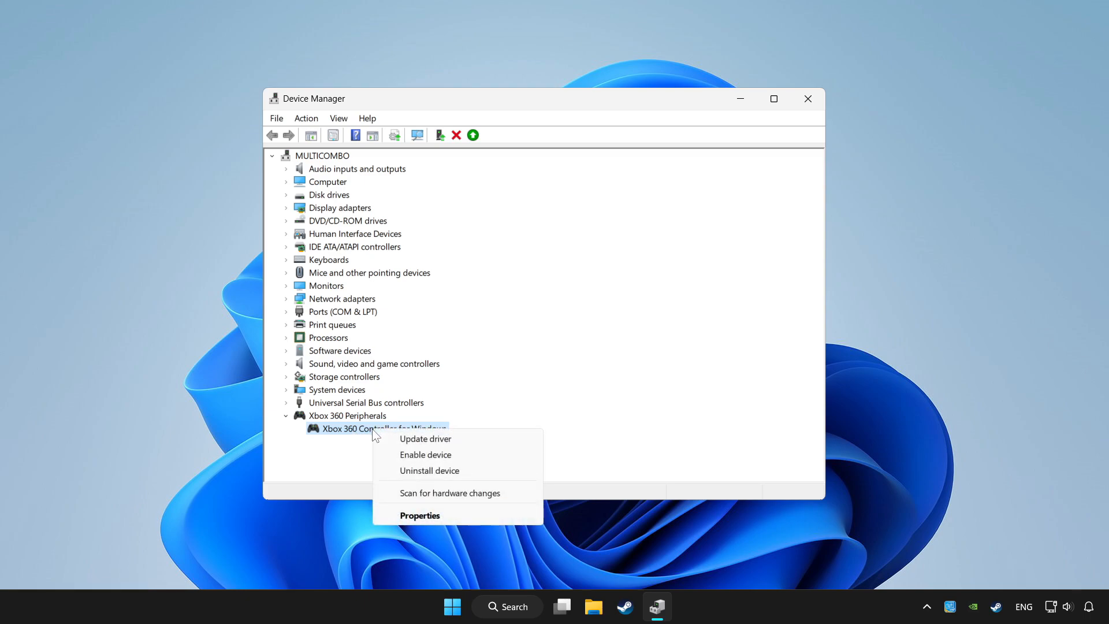
pyautogui.moveTo(425, 453)
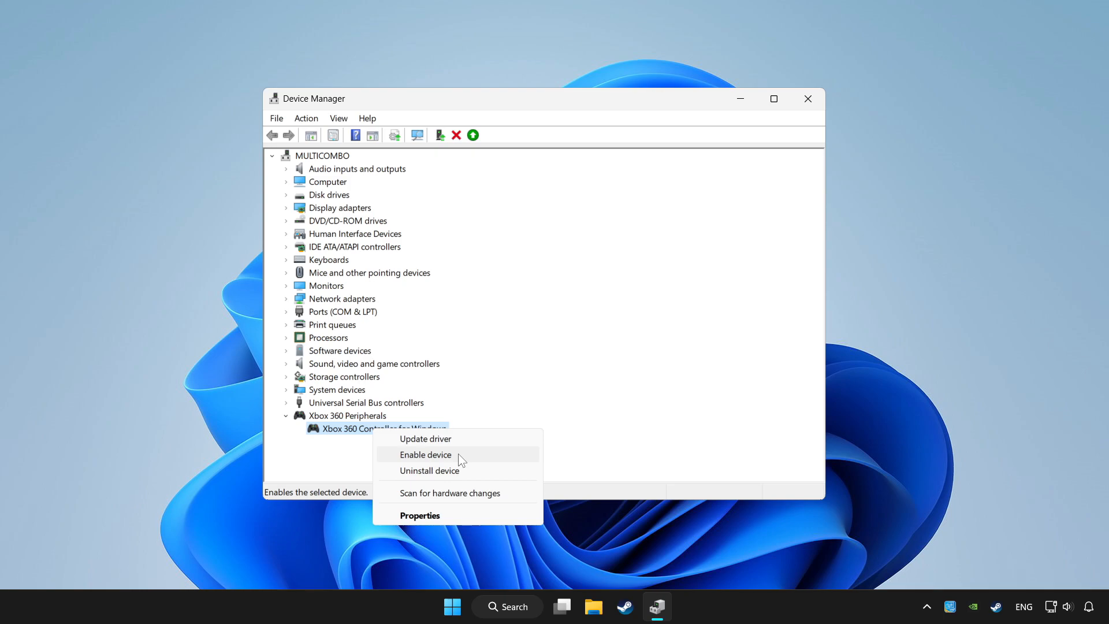
pyautogui.click(425, 454)
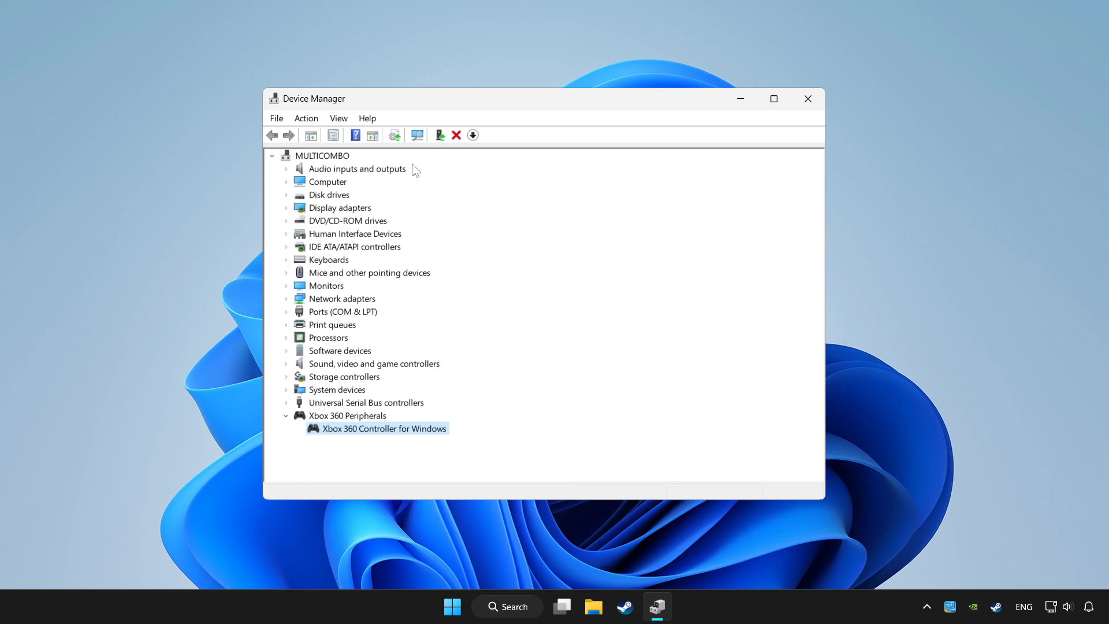
pyautogui.moveTo(539, 239)
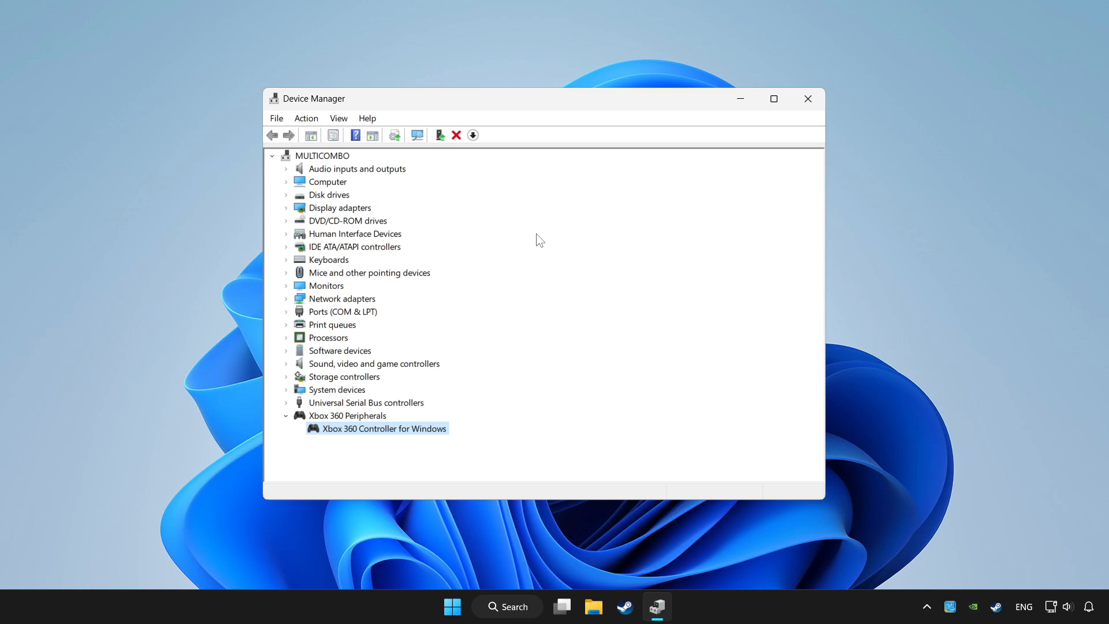
pyautogui.moveTo(720, 227)
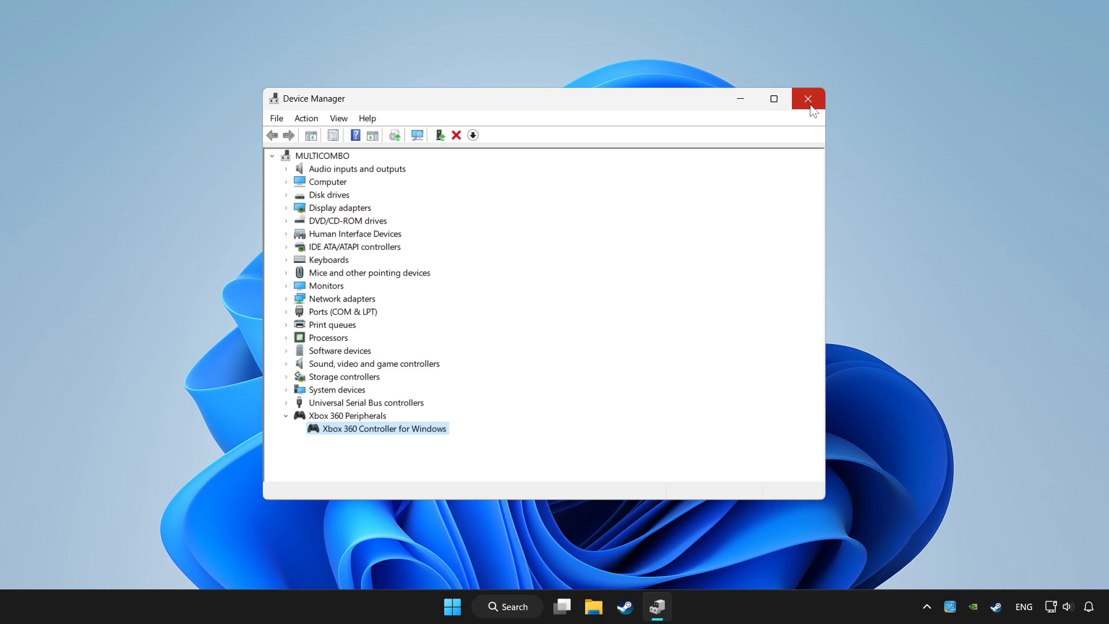
pyautogui.click(807, 98)
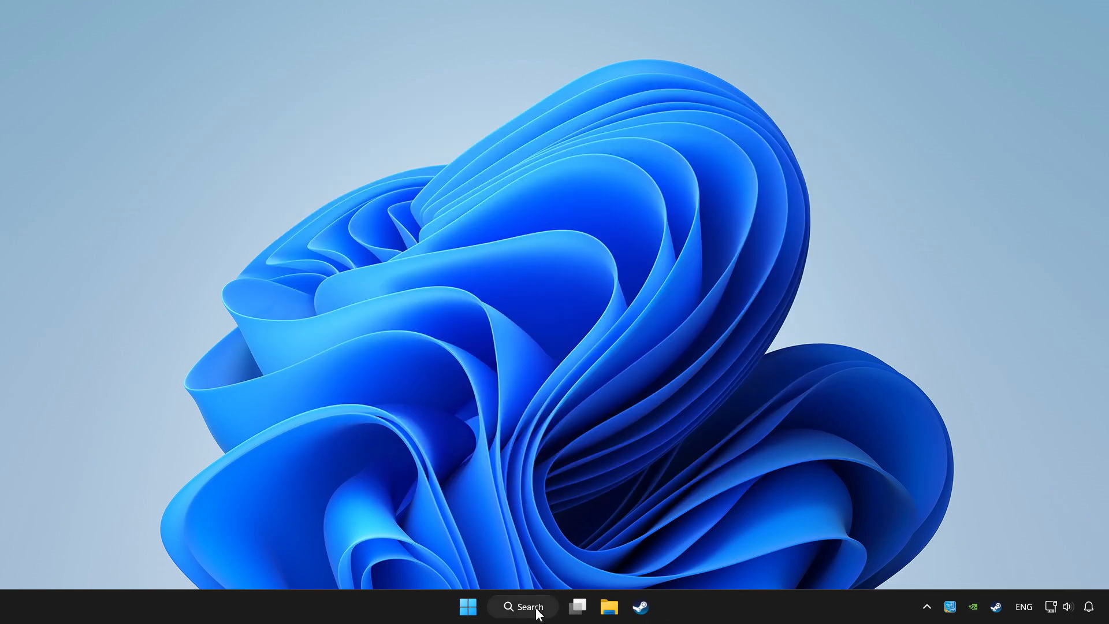
# Search Windows for 'controller' to open the Set up USB game controllers dialog
pyautogui.click(523, 605)
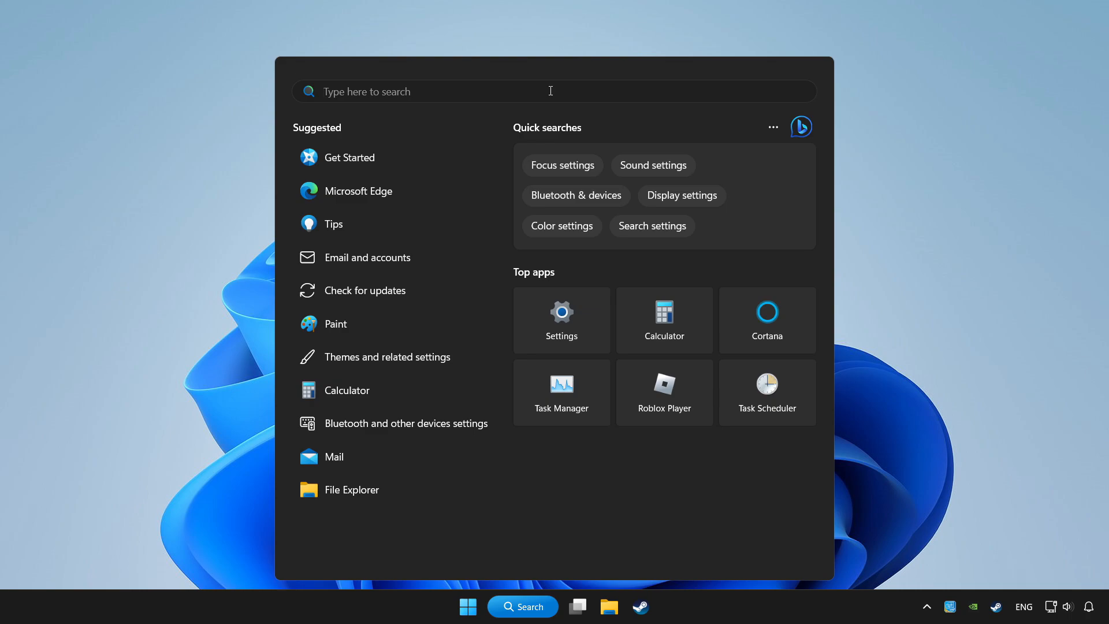
pyautogui.write('controller SZÖVEG.txt')
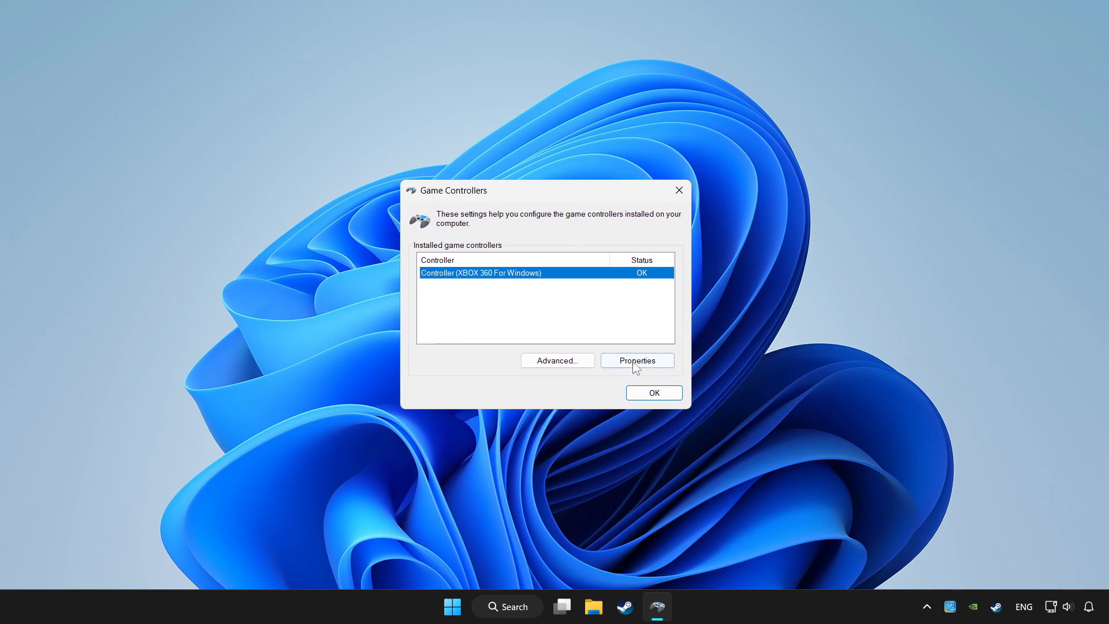
# Open the Xbox 360 controller's Properties Settings tab and launch the calibration wizard
pyautogui.click(635, 360)
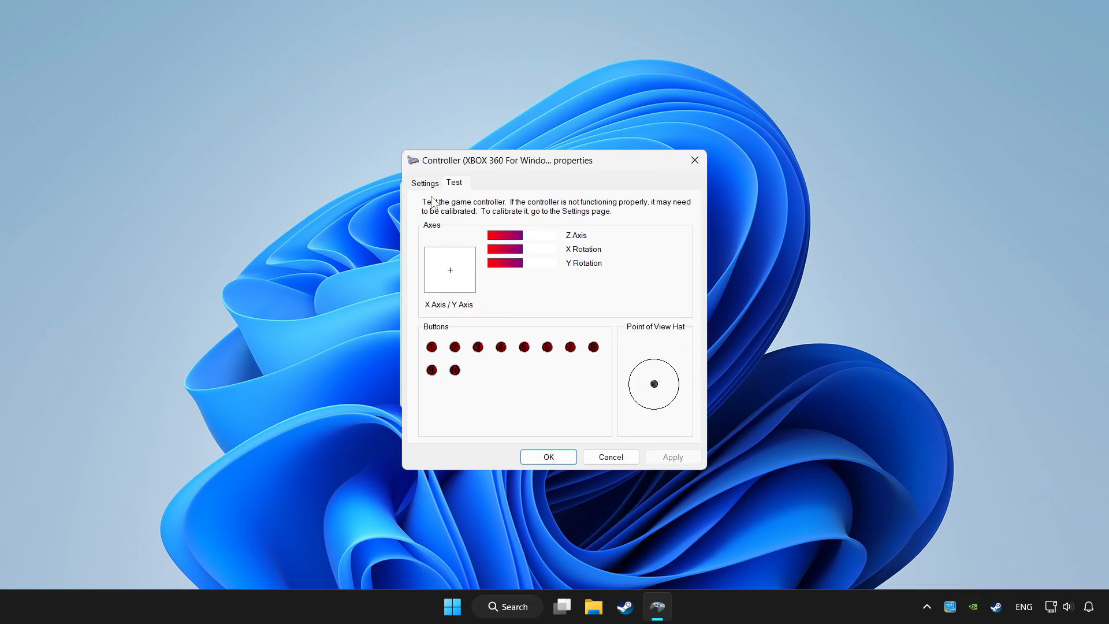
pyautogui.click(424, 182)
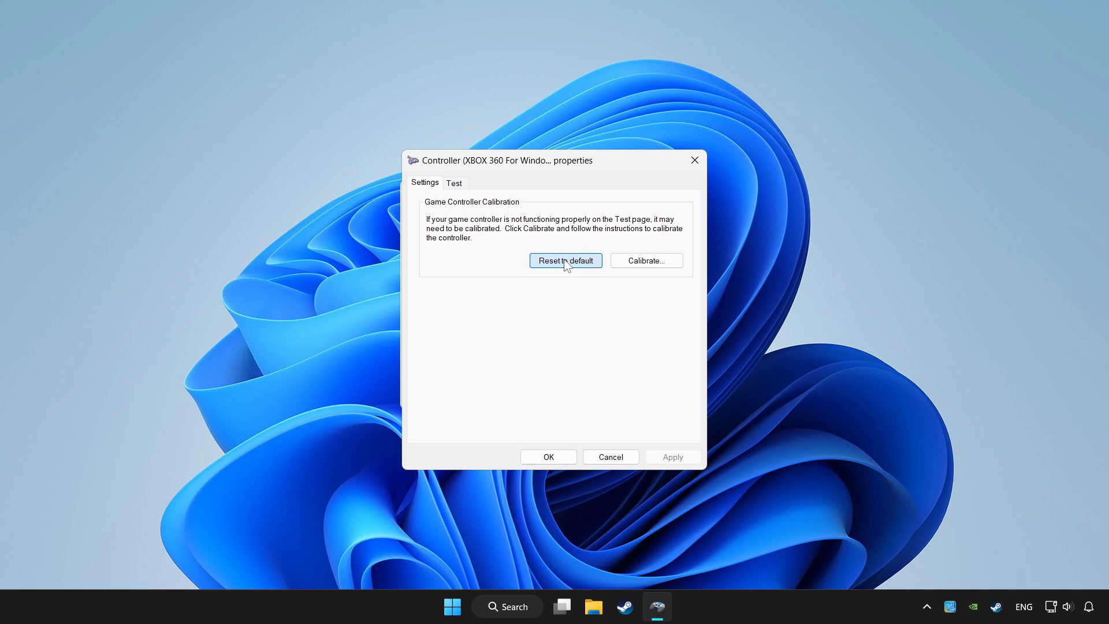
pyautogui.moveTo(632, 275)
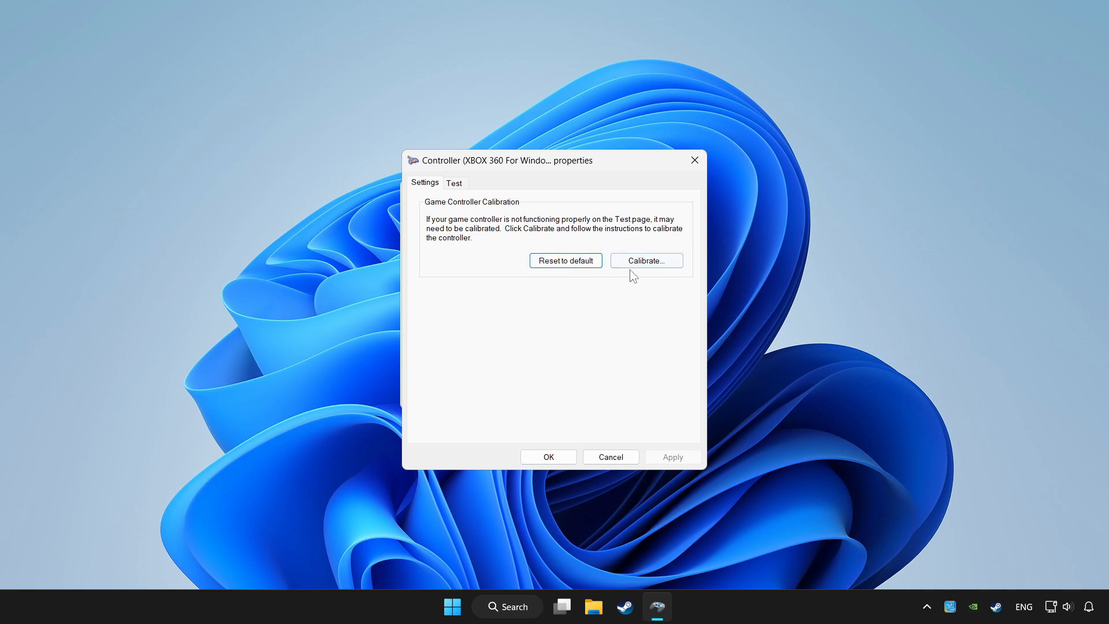
pyautogui.click(645, 260)
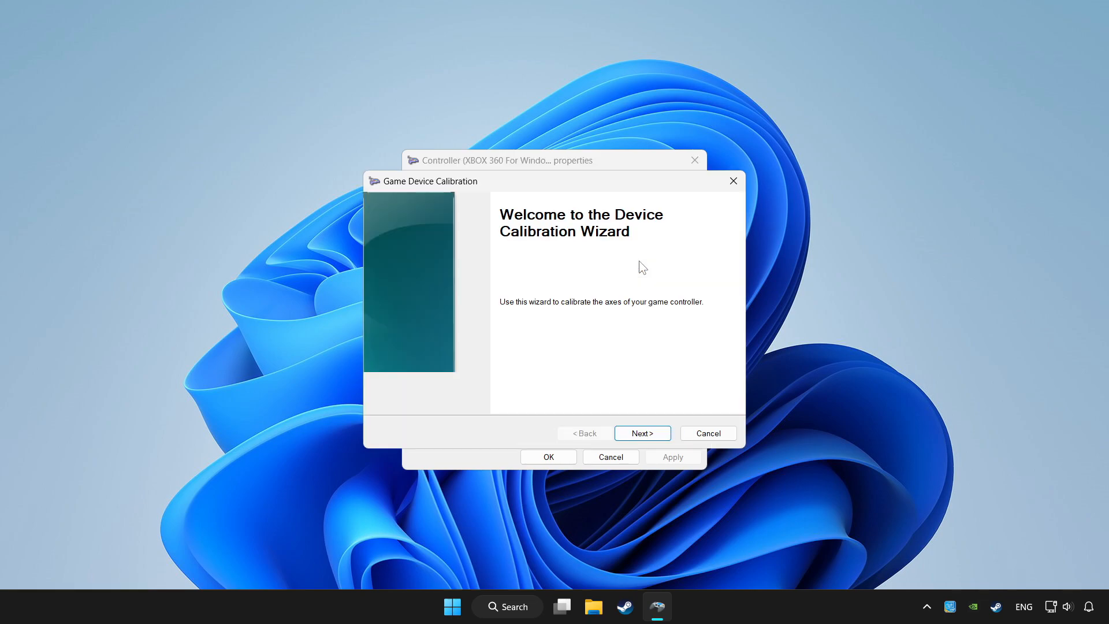
# Step through axis calibration to Finish, then OK the properties and Game Controllers dialogs
pyautogui.click(641, 432)
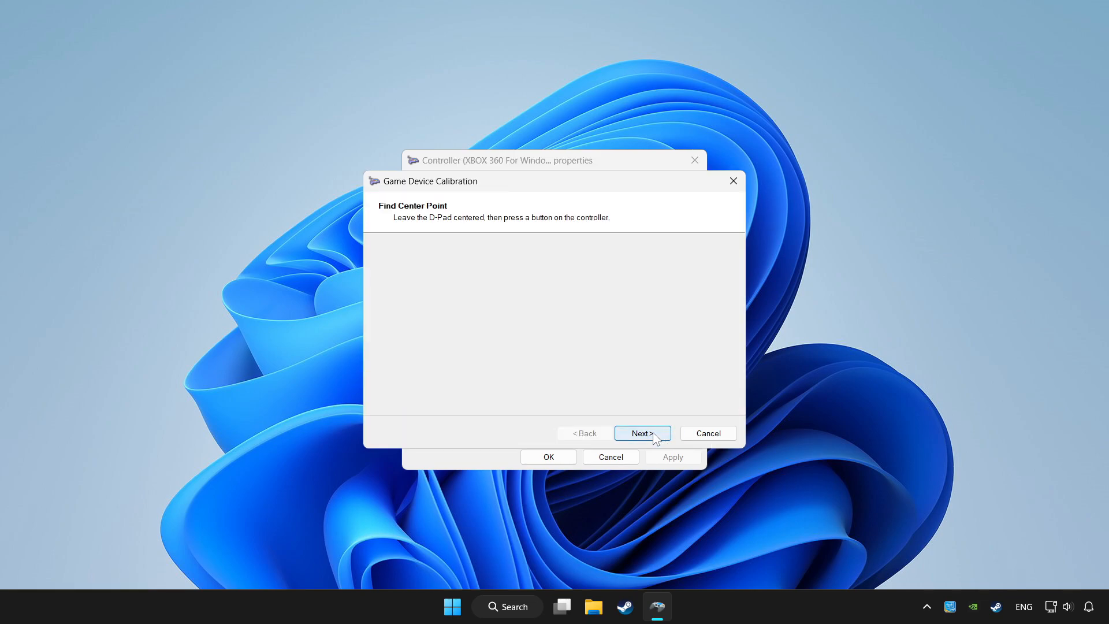
pyautogui.click(641, 432)
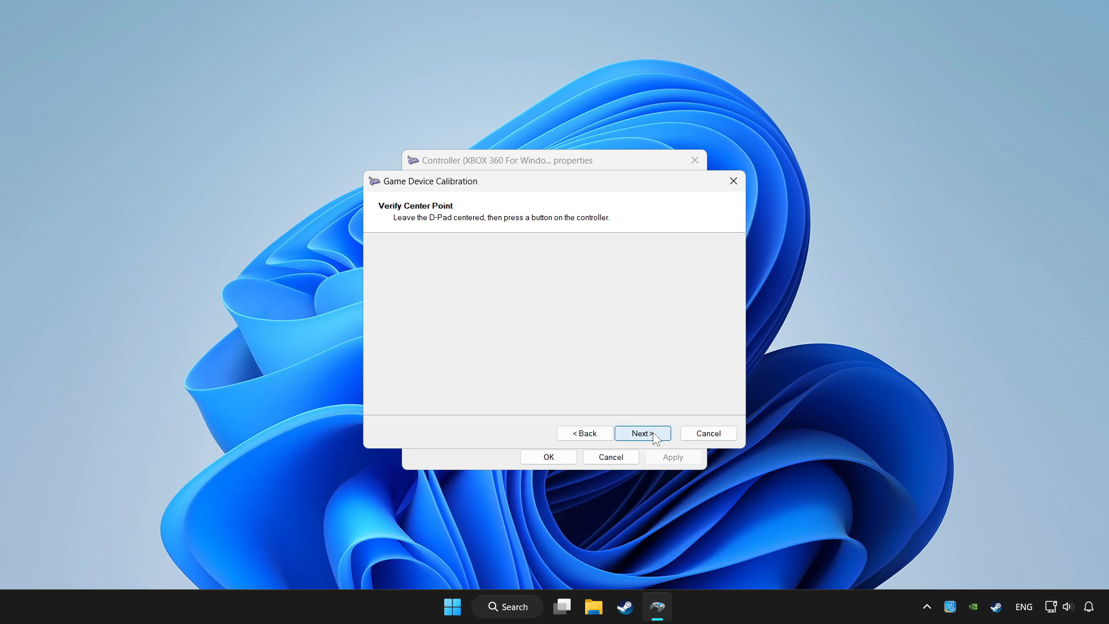
pyautogui.click(641, 433)
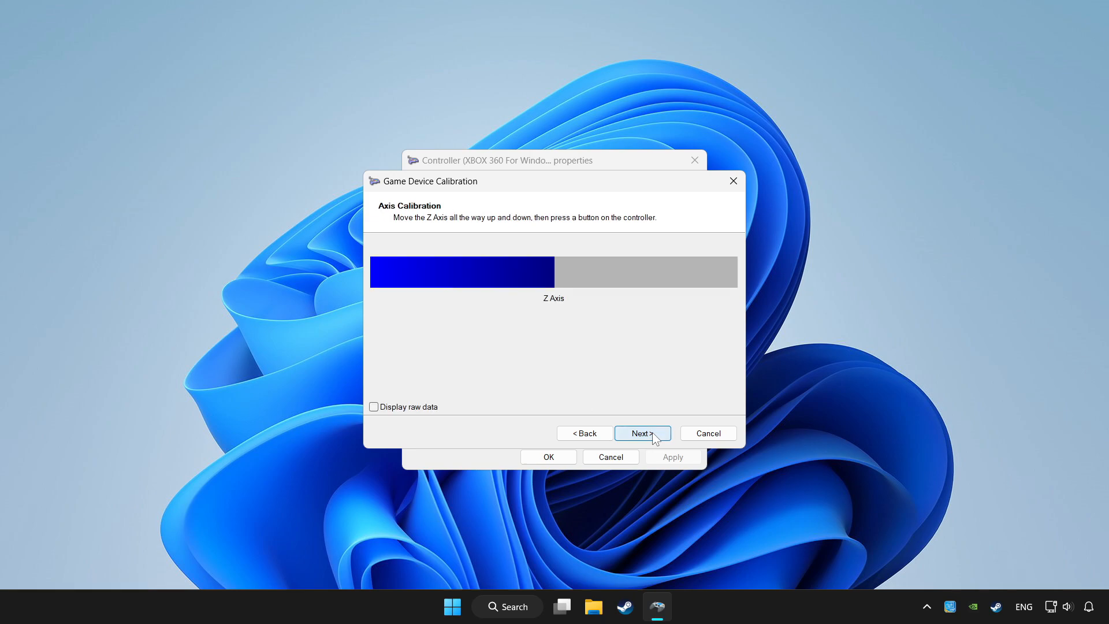
pyautogui.click(640, 433)
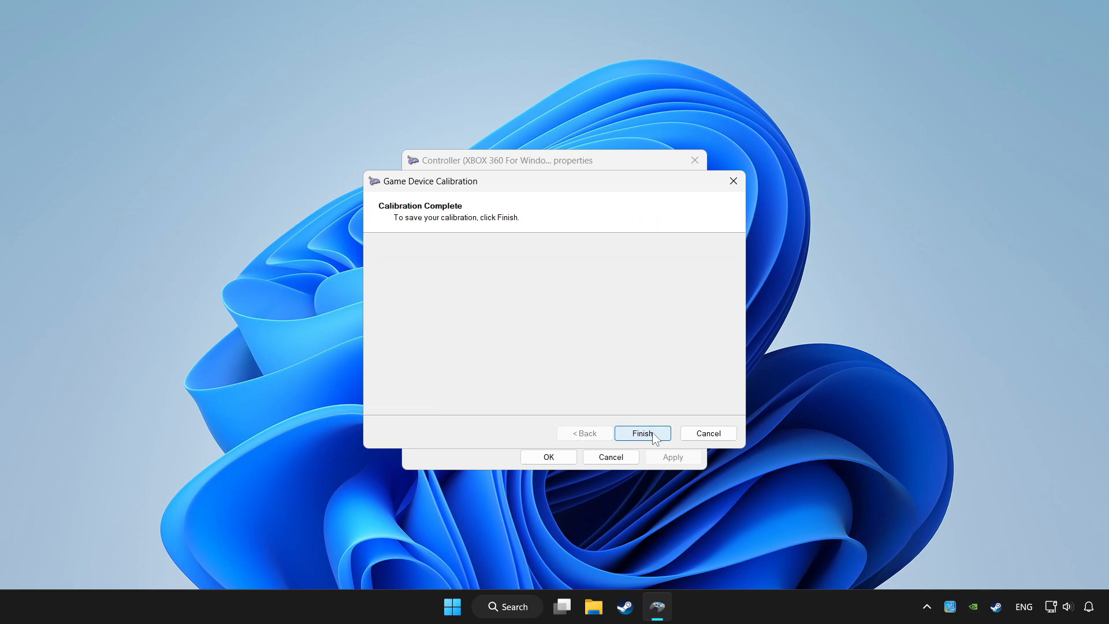
pyautogui.click(640, 433)
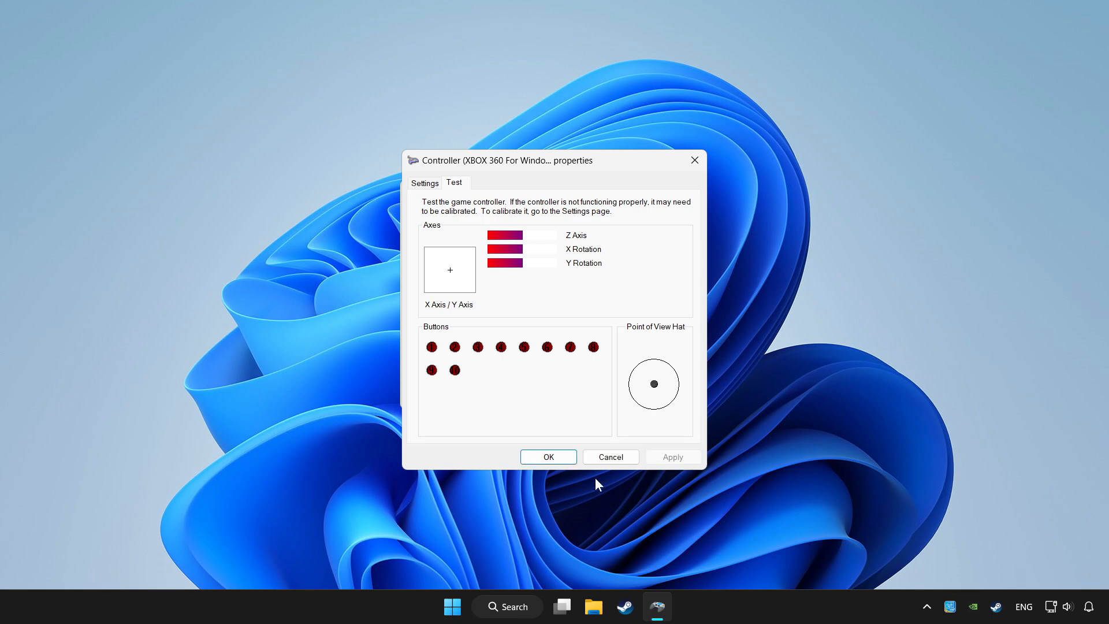
pyautogui.click(548, 456)
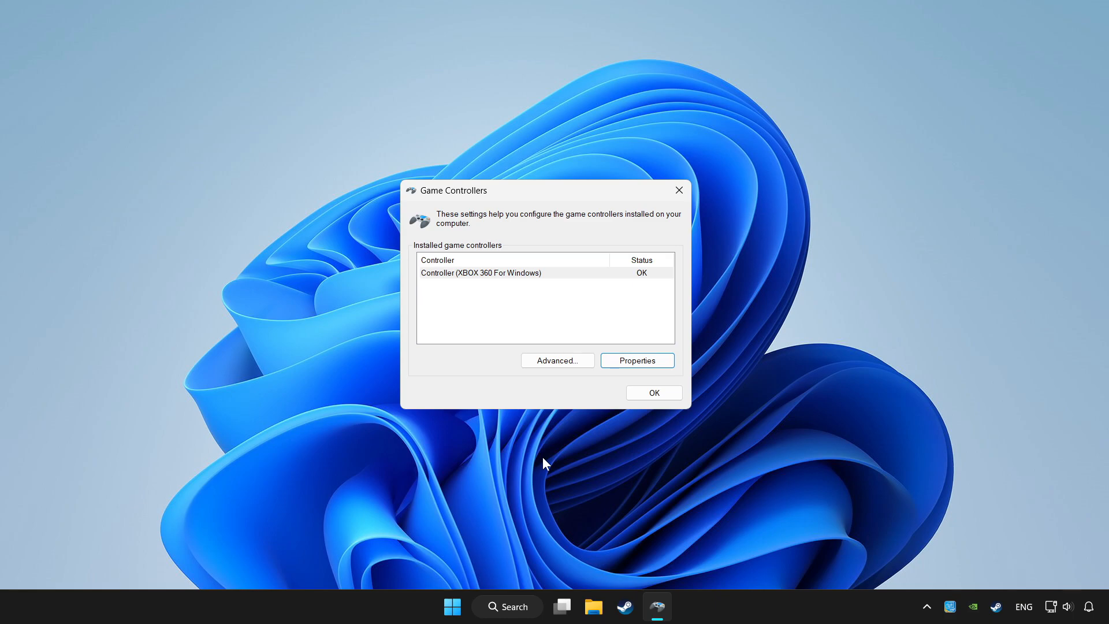
pyautogui.click(652, 393)
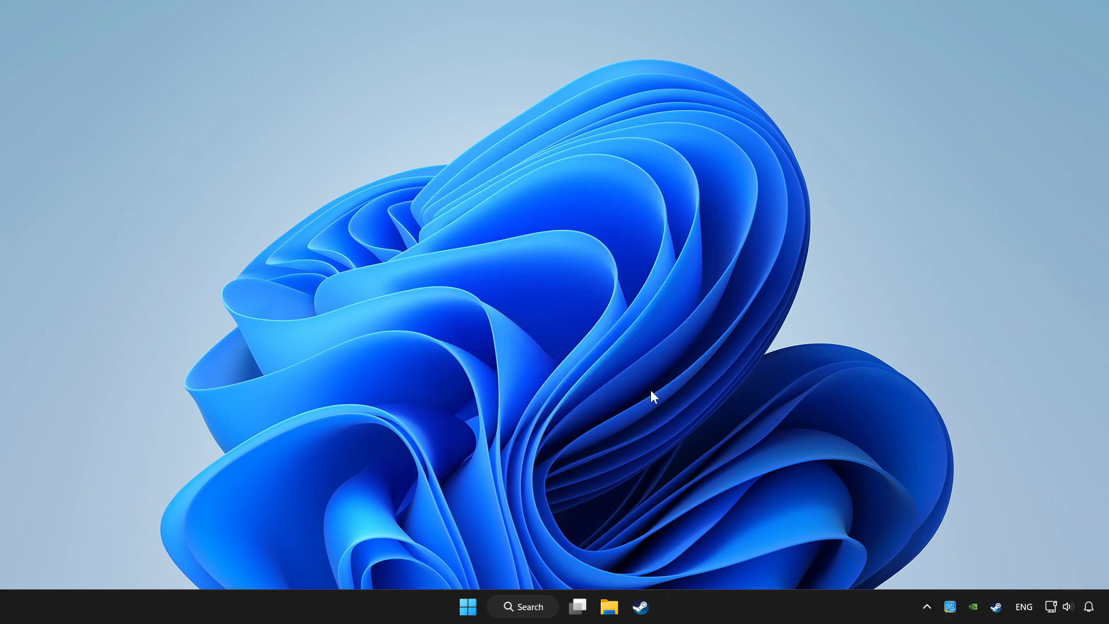
# Launch Steam from the taskbar and go to the Library showing YOUR PROBLEMATIC GAME
pyautogui.click(640, 605)
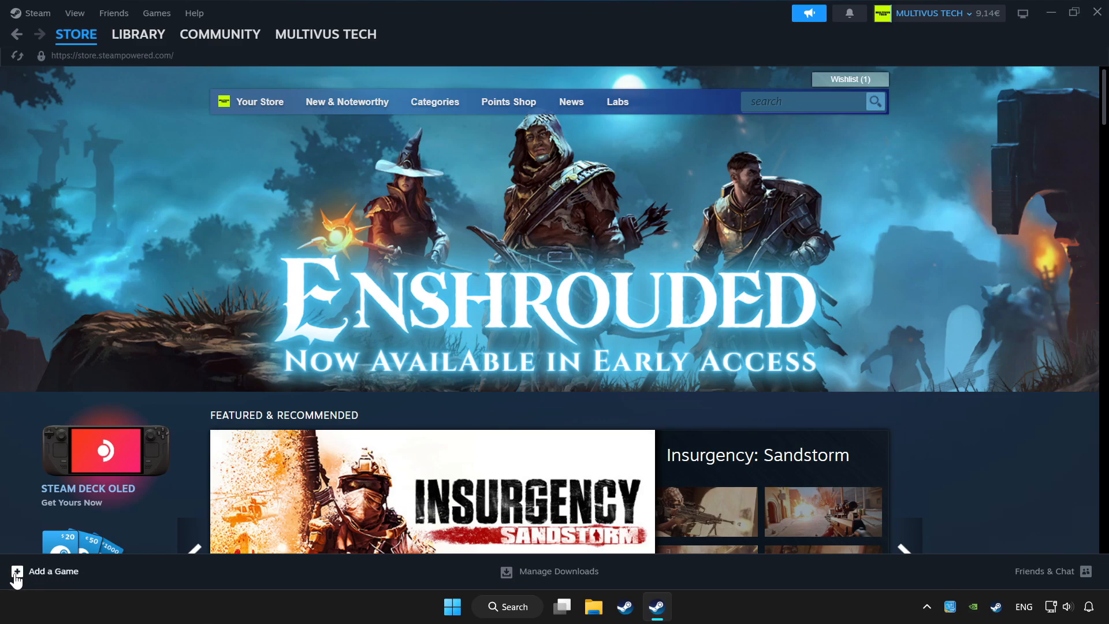
pyautogui.click(45, 571)
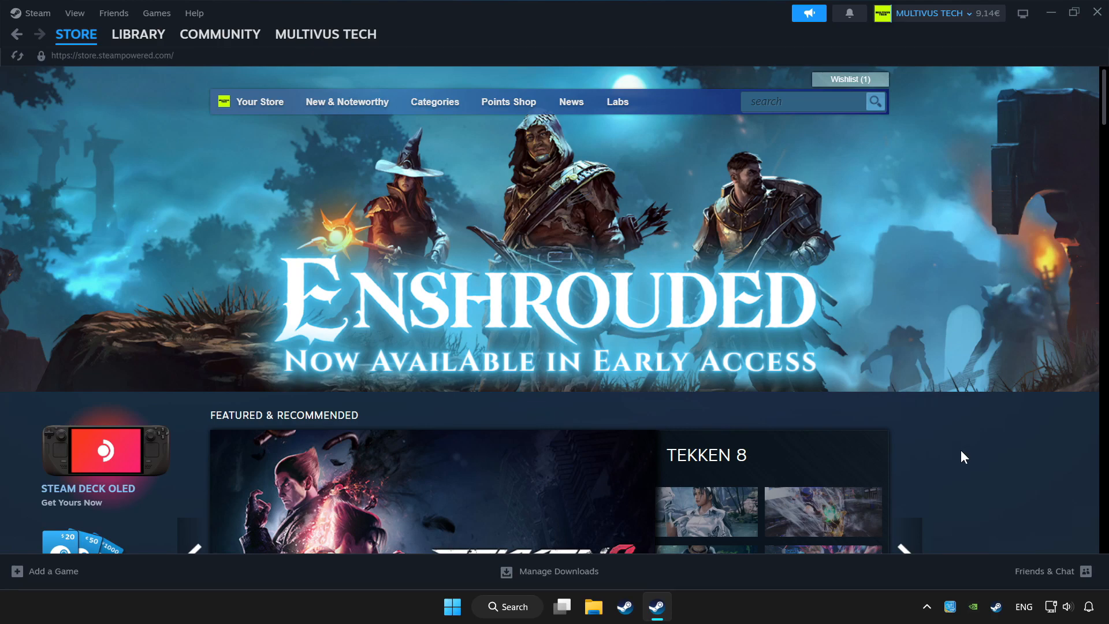
pyautogui.click(138, 34)
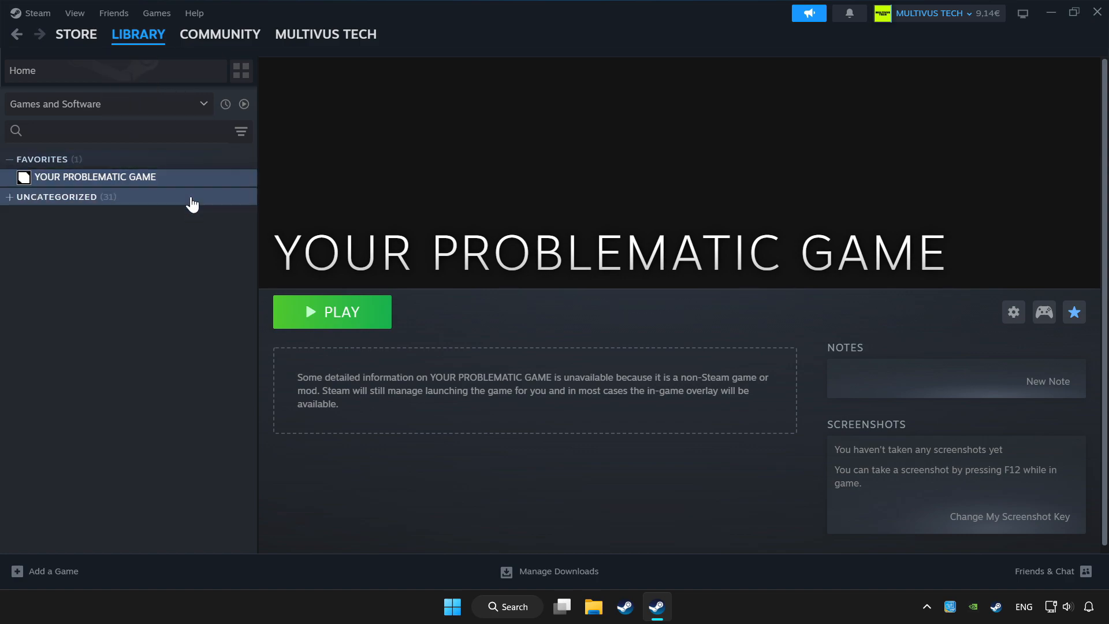
pyautogui.moveTo(205, 184)
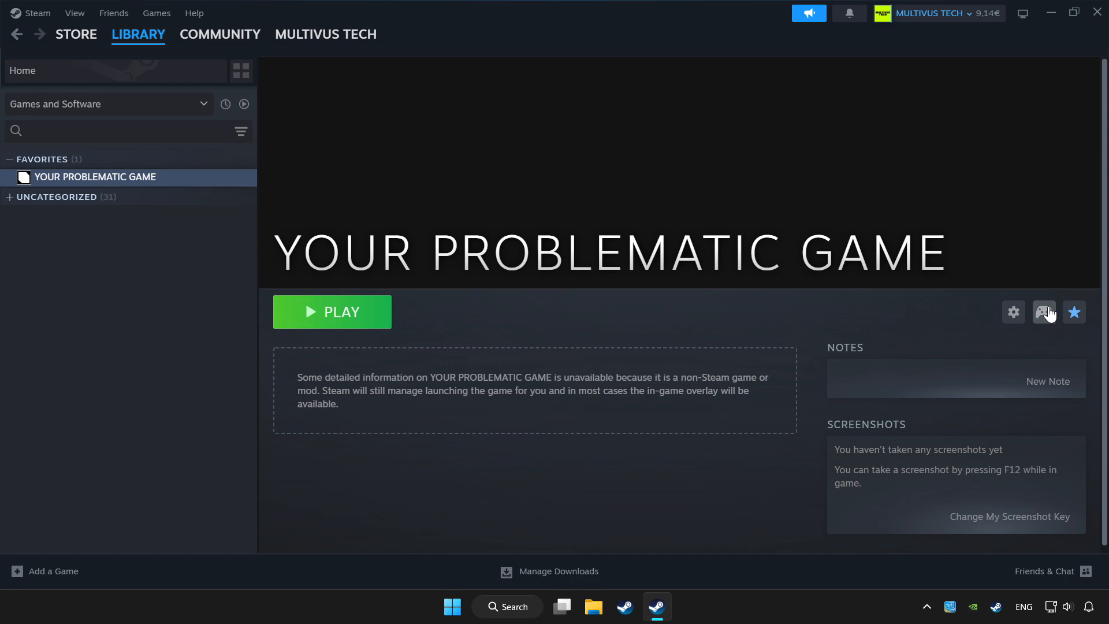
pyautogui.moveTo(1045, 313)
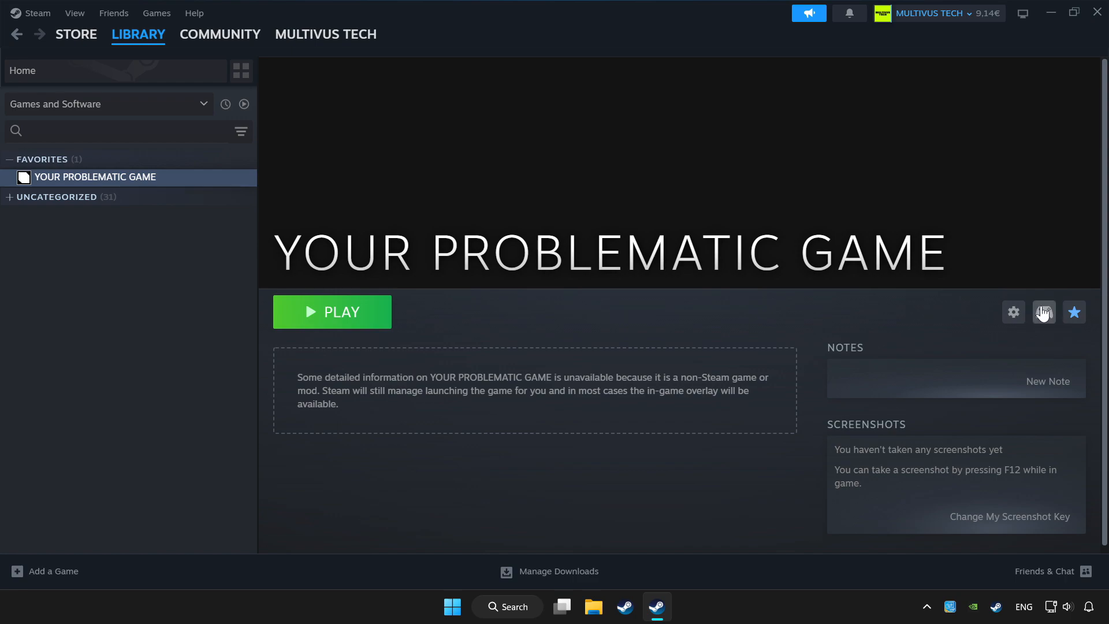
pyautogui.moveTo(1046, 322)
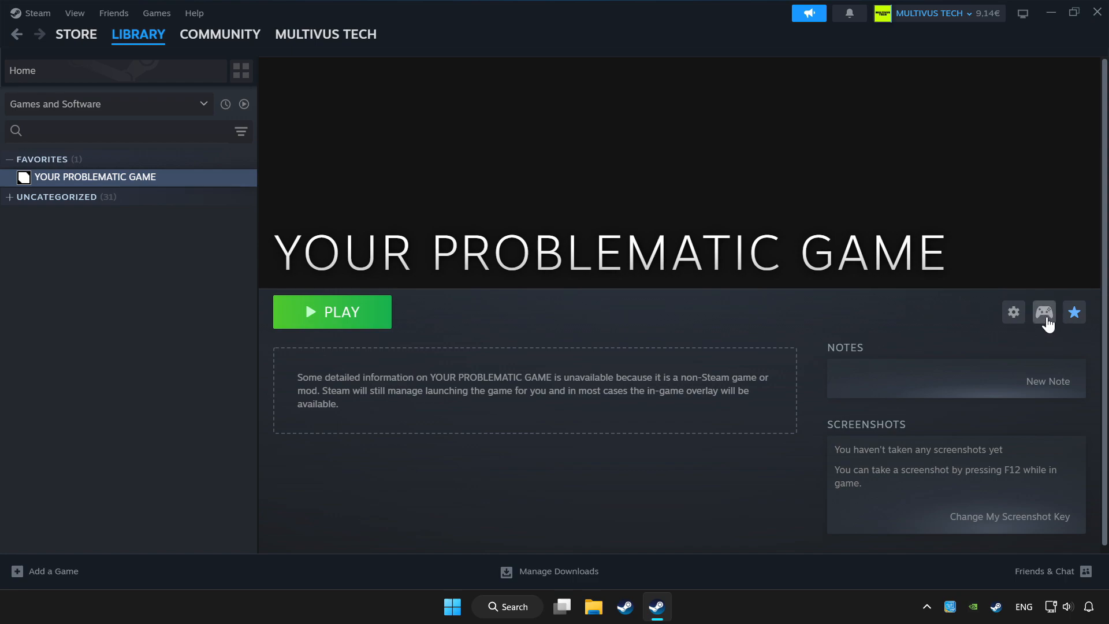
# In the game's controller settings, enable Steam Input, load the Gamepad template, and go Back
pyautogui.click(1044, 311)
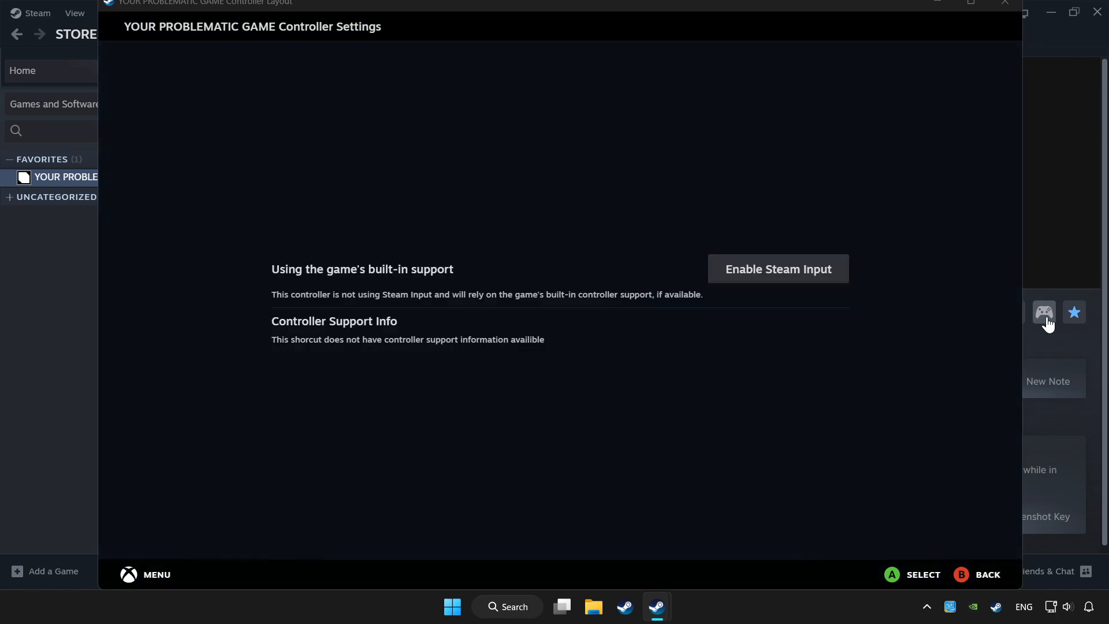
pyautogui.moveTo(776, 282)
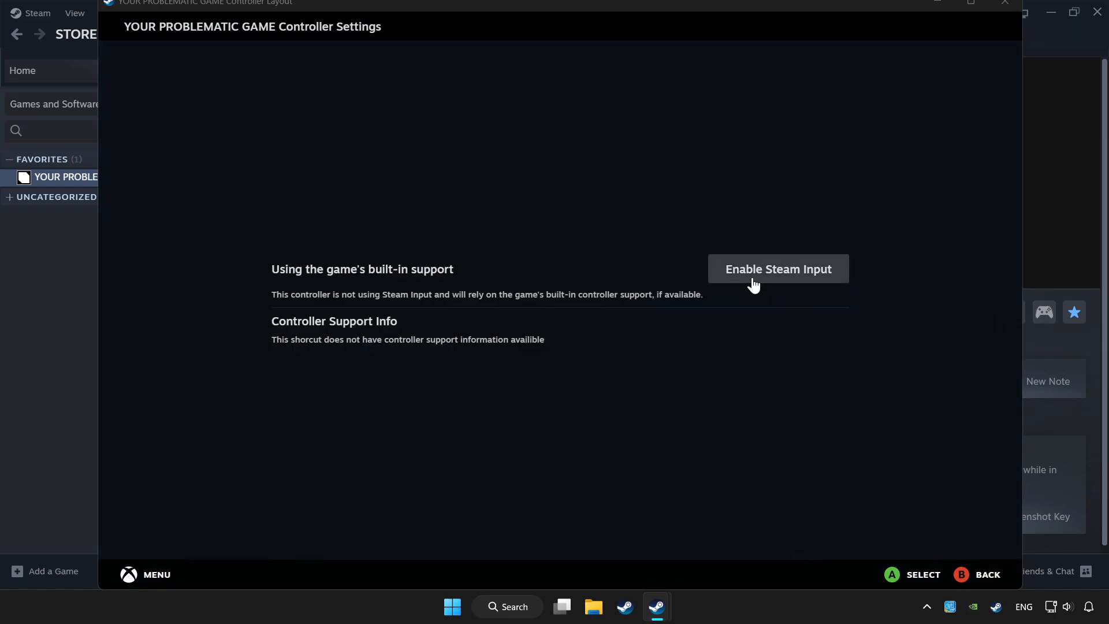
pyautogui.moveTo(800, 284)
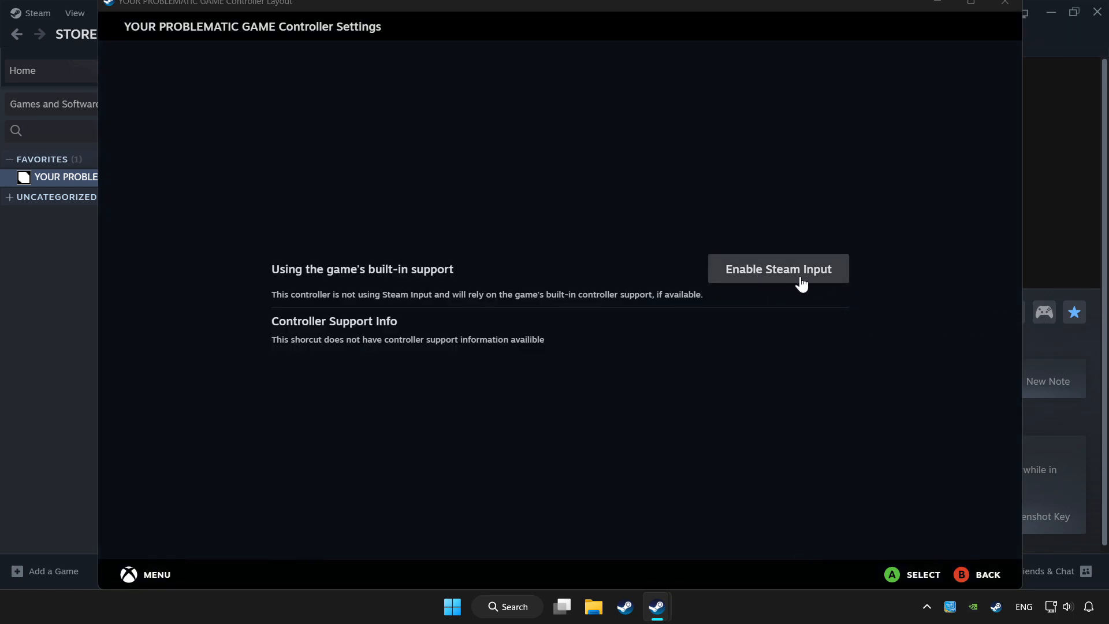
pyautogui.click(777, 268)
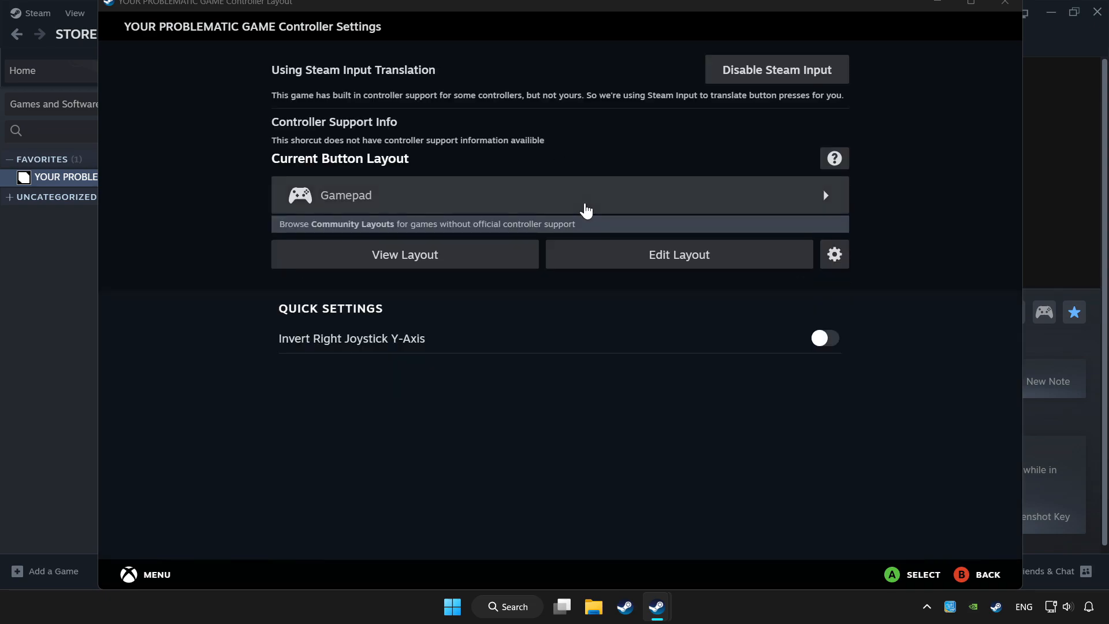
pyautogui.click(559, 195)
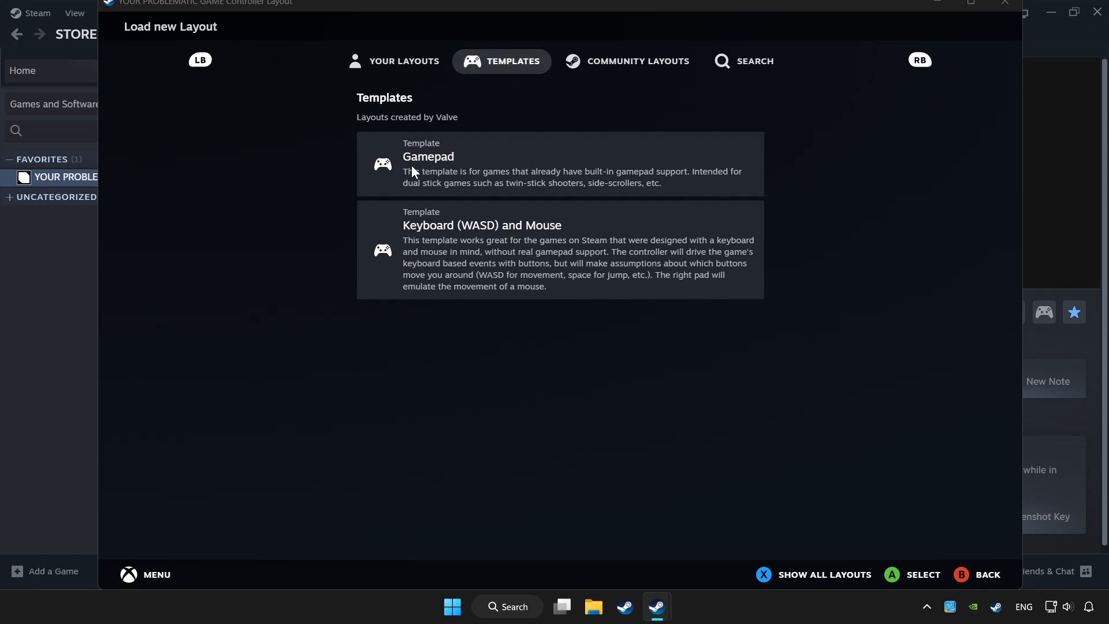
pyautogui.click(560, 164)
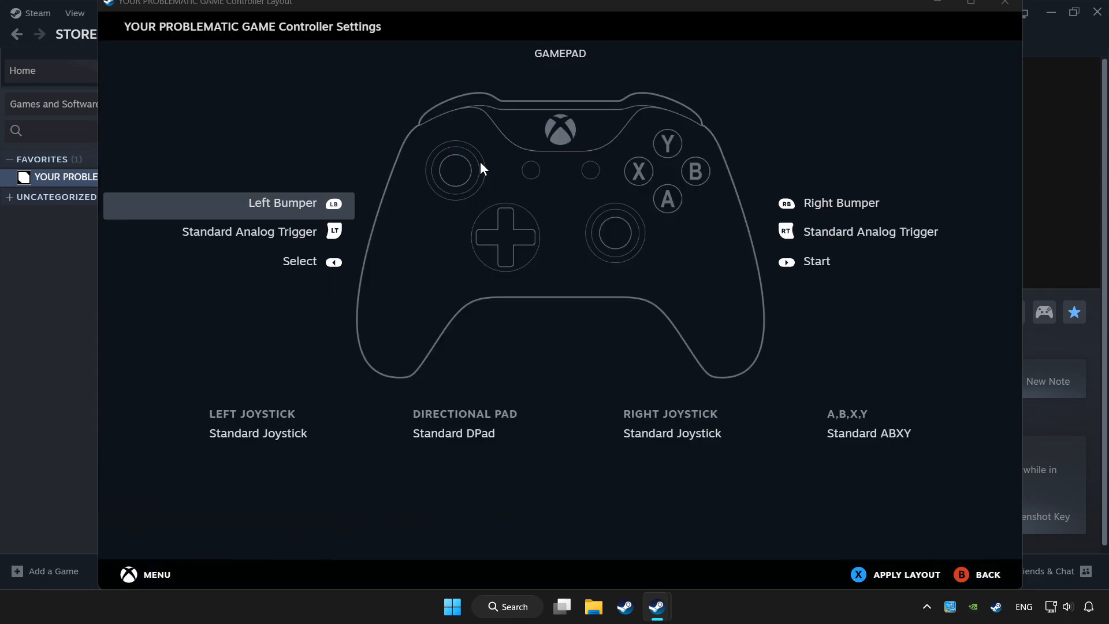
pyautogui.moveTo(914, 582)
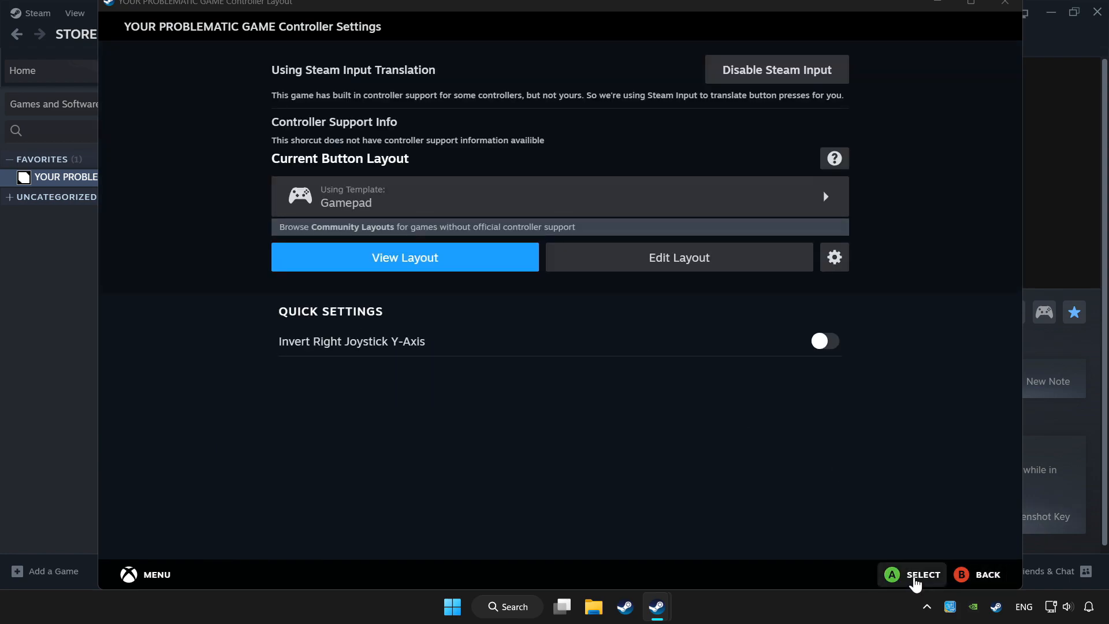
pyautogui.moveTo(983, 578)
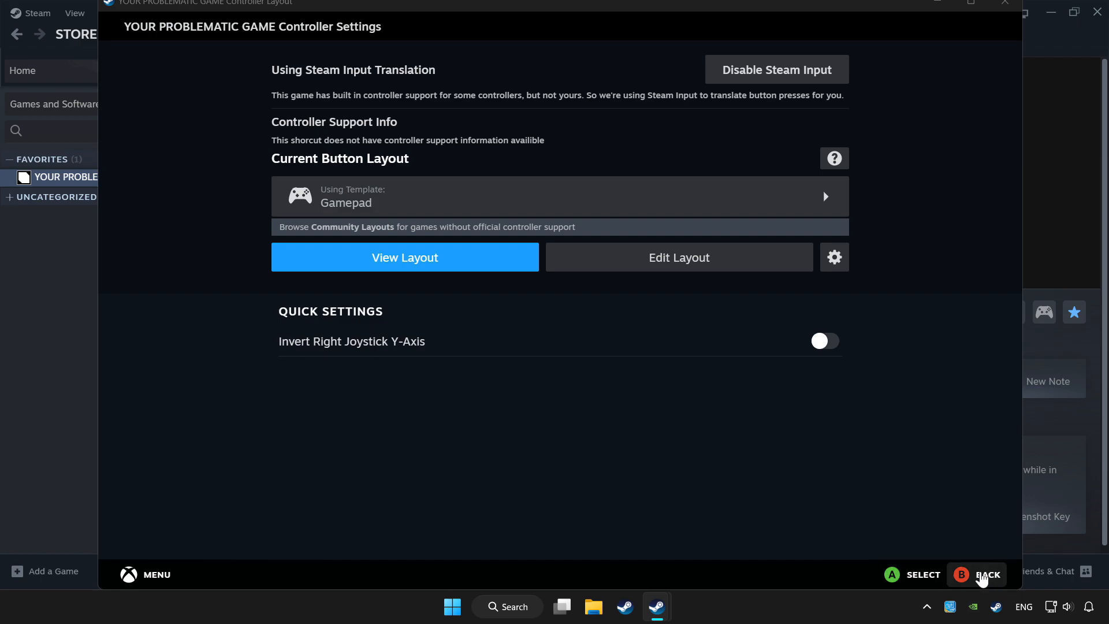
pyautogui.click(989, 574)
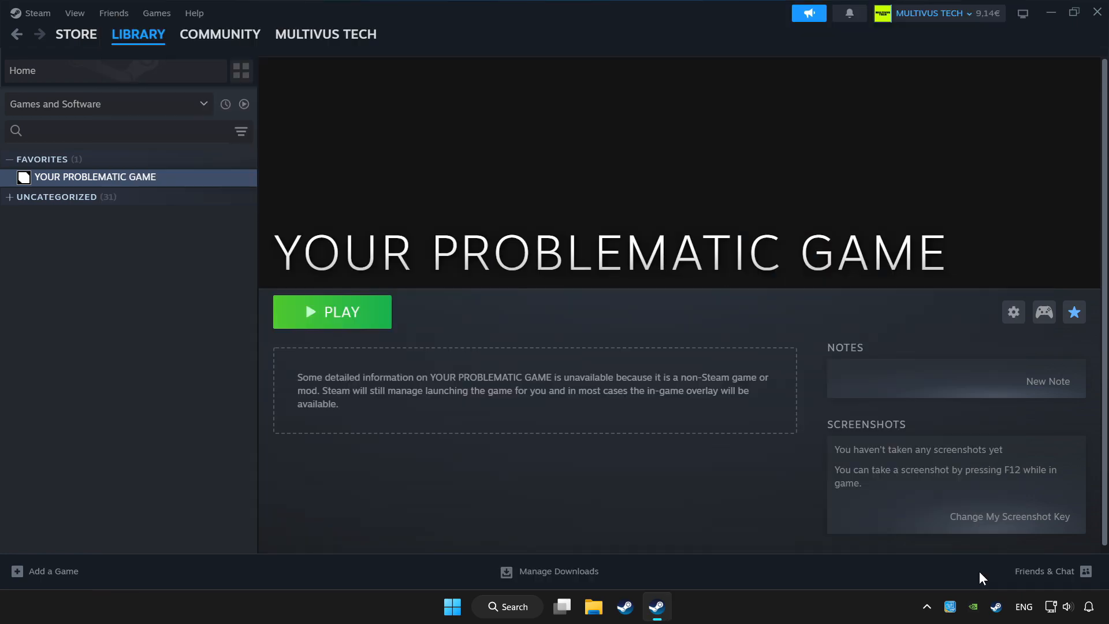
pyautogui.moveTo(360, 325)
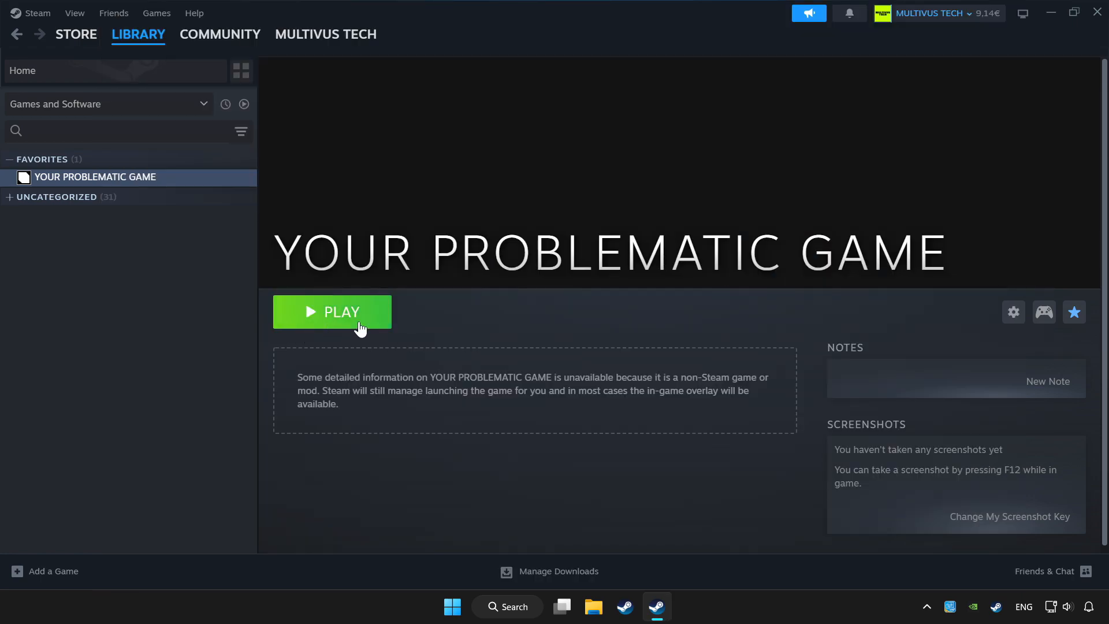